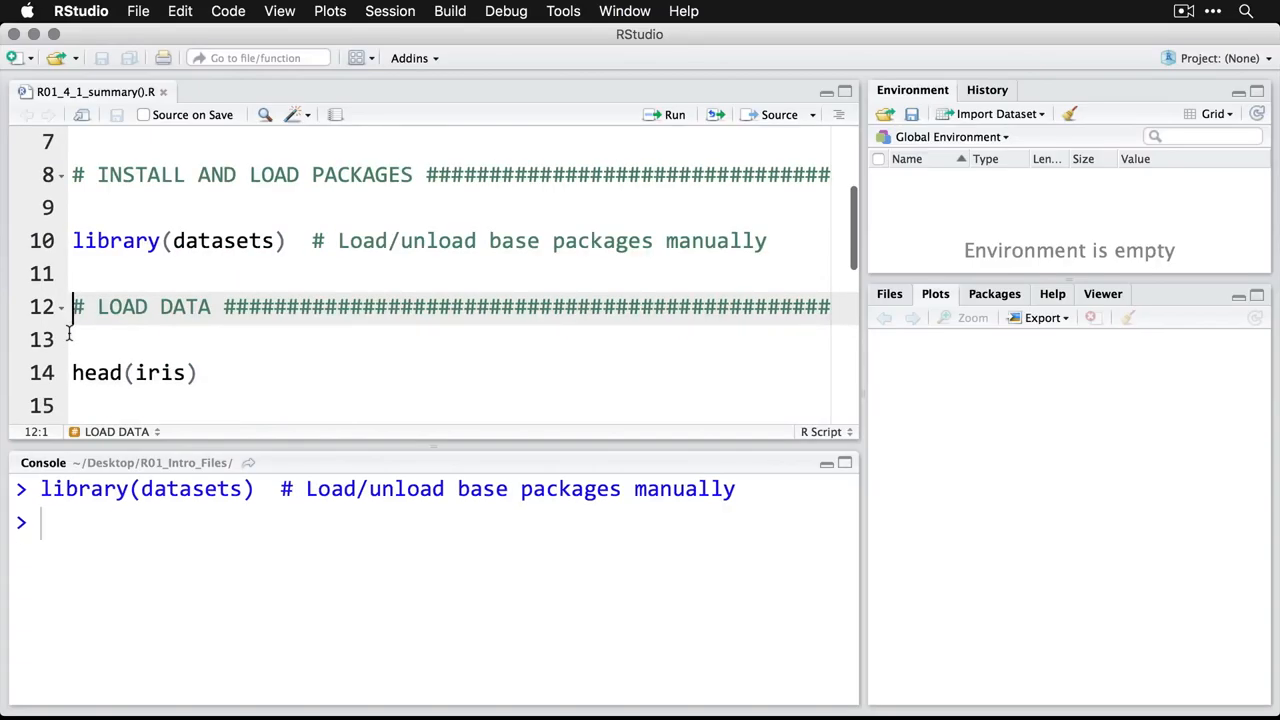
# Step: Scroll the script to line 10, library(datasets), to load the datasets package
pyautogui.scroll(-3)
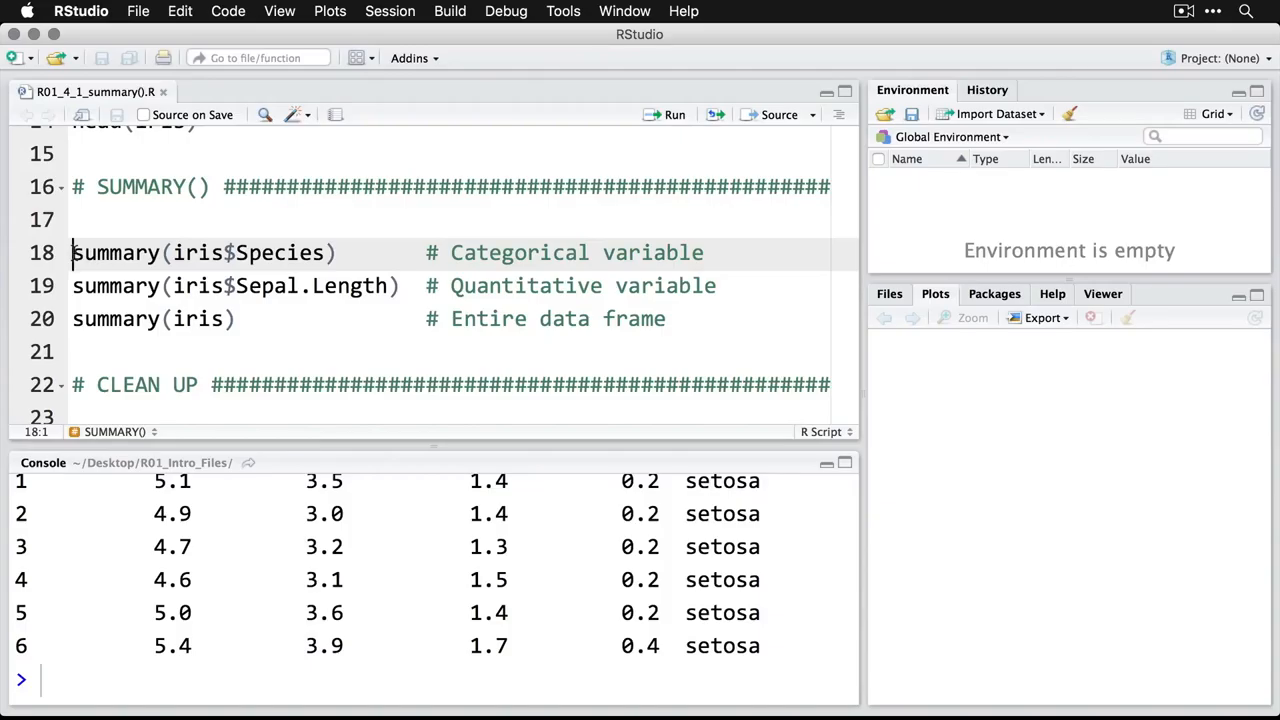
# Step: Run summary(iris$Species) and summary(iris$Sepal.Length) to print both summaries in the console
pyautogui.click(674, 114)
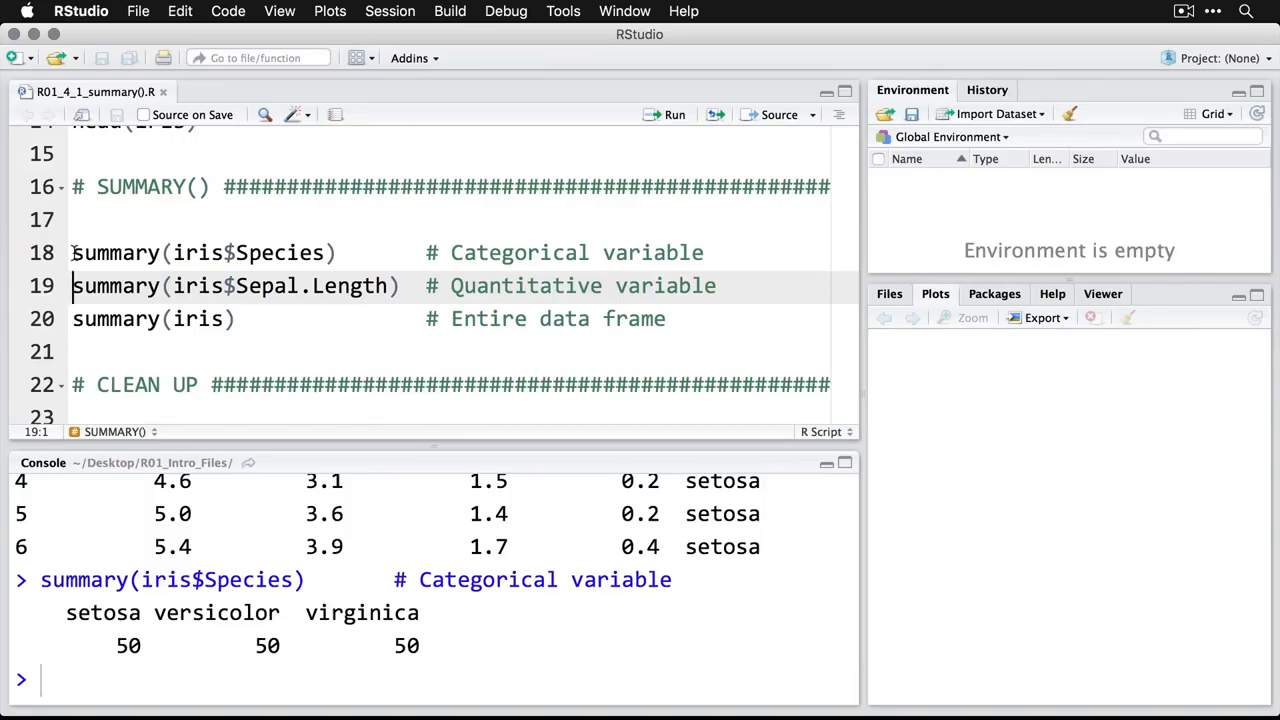
pyautogui.click(674, 114)
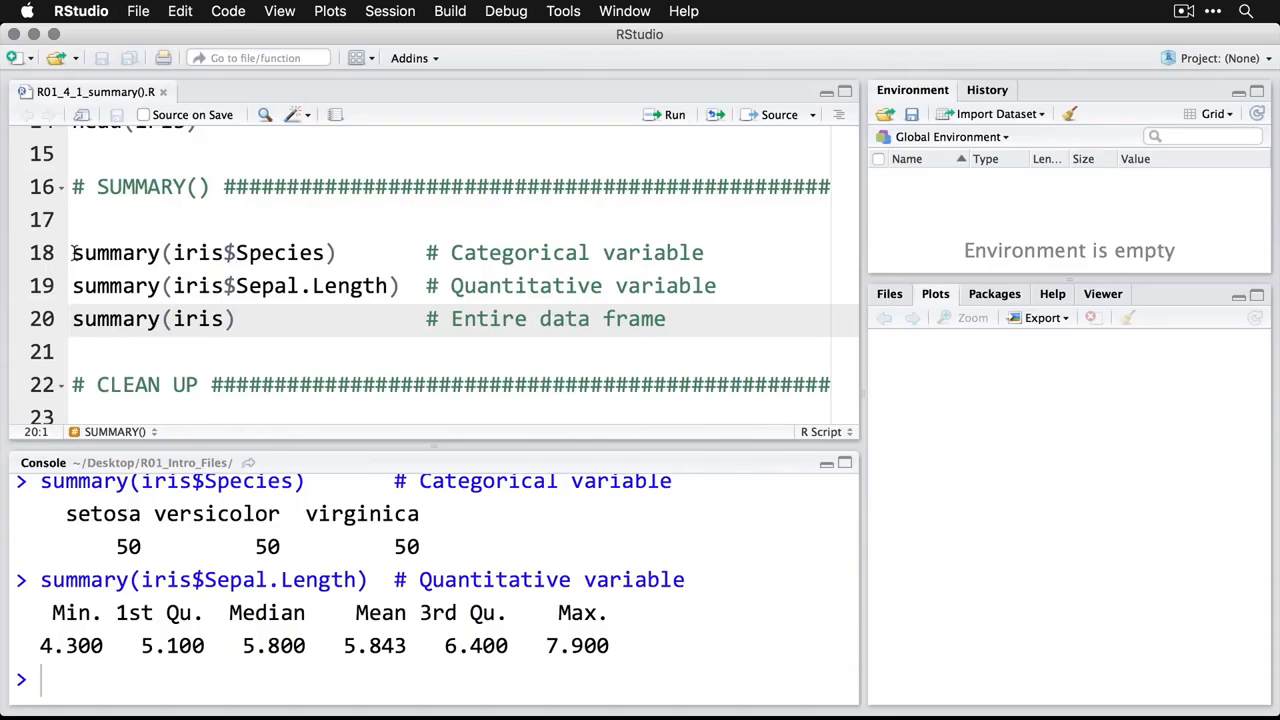